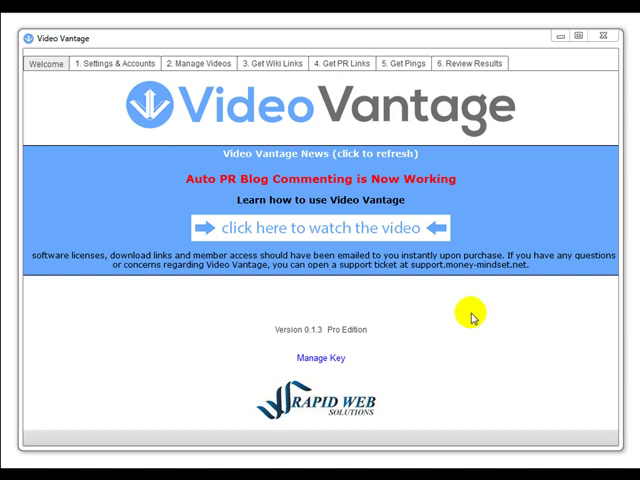
mouse_move(258, 43)
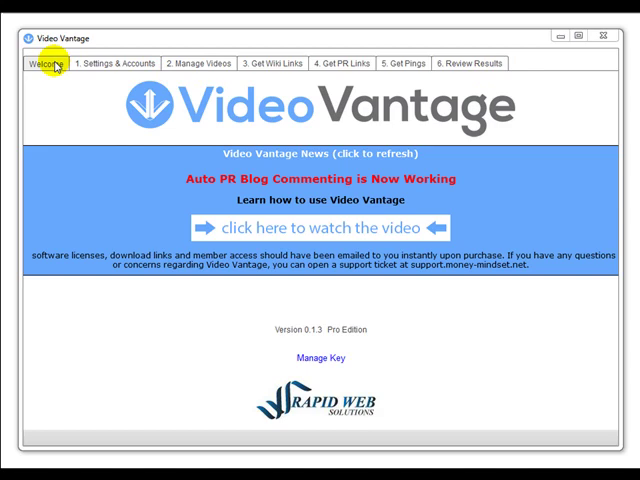
mouse_move(305, 146)
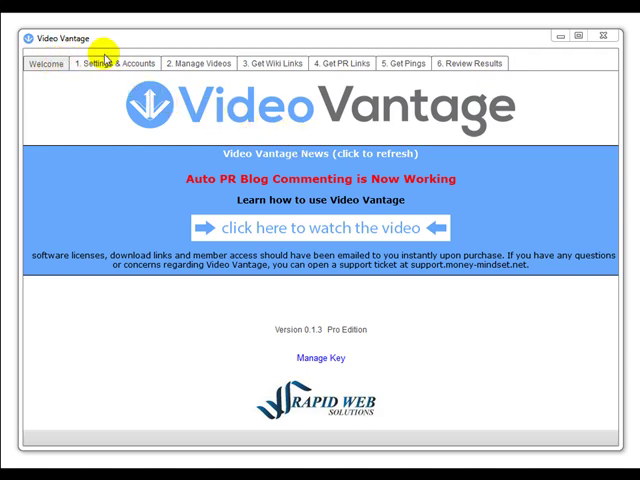
Step: Tour the Settings, Manage Videos, Wiki Links, PR Links, Pings and Review Results tabs
click(113, 63)
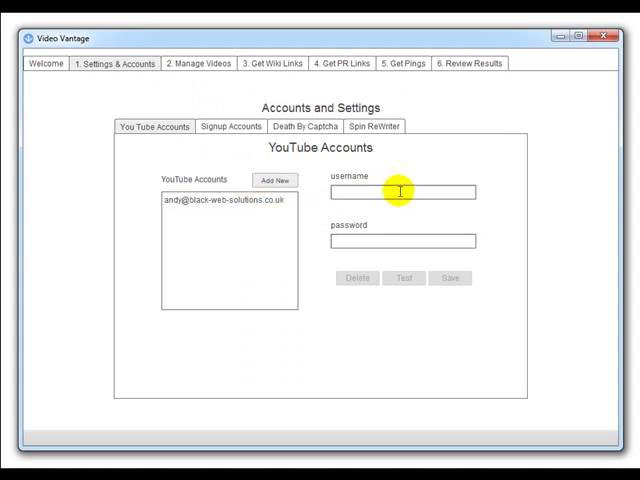
mouse_move(185, 109)
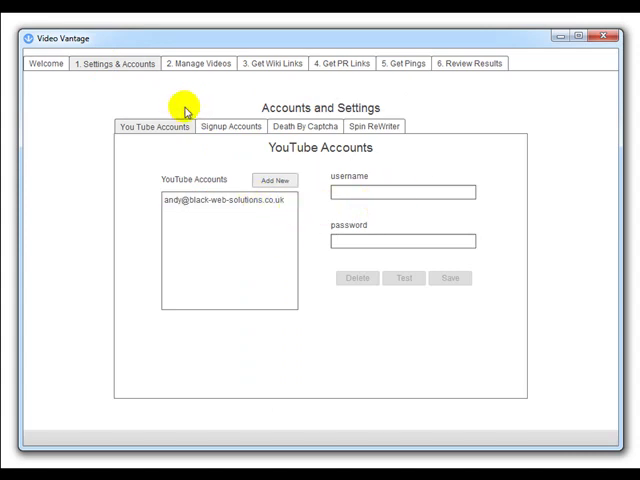
click(198, 63)
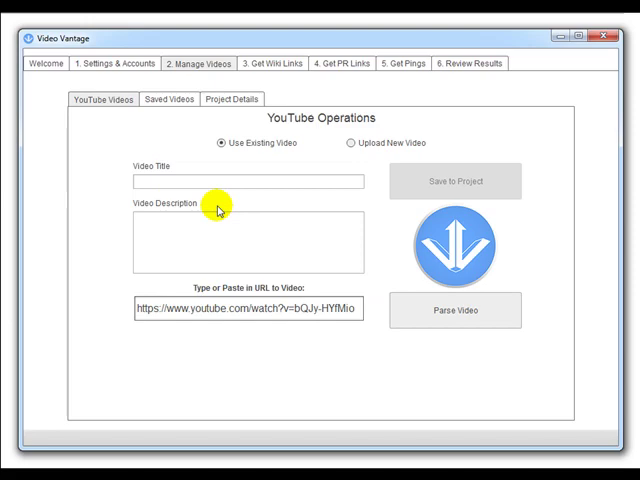
click(272, 63)
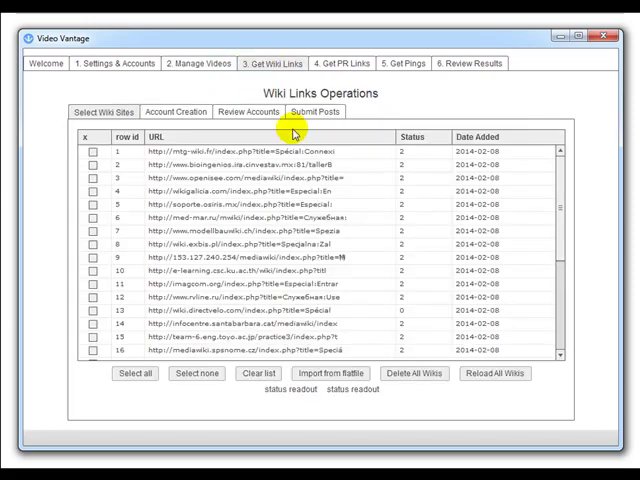
scroll(down, 3)
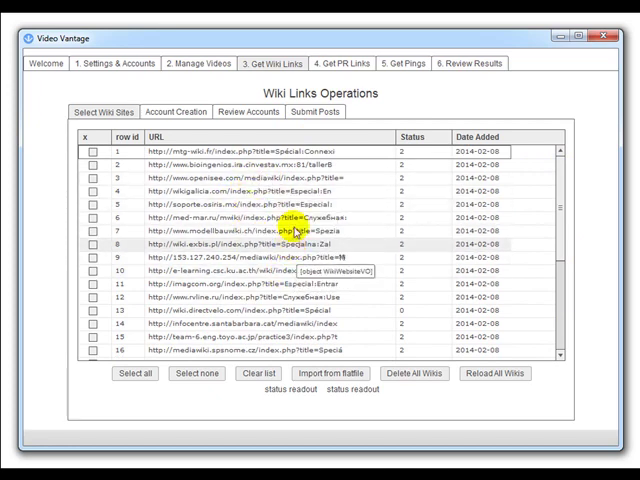
click(341, 63)
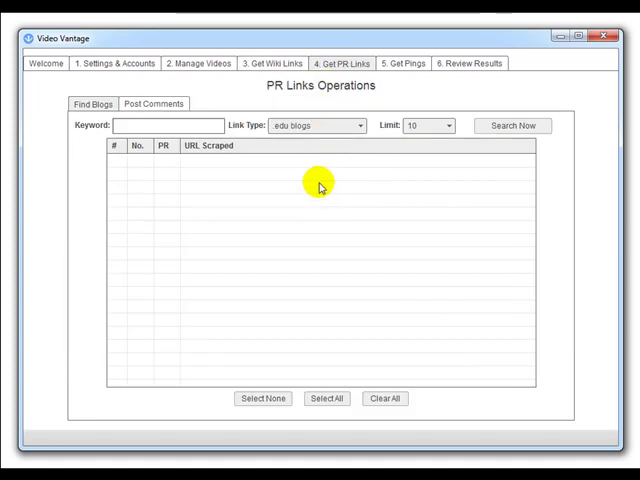
mouse_move(372, 278)
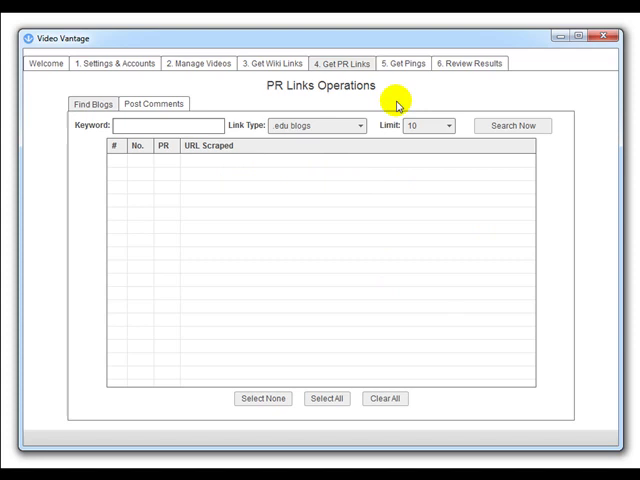
click(402, 63)
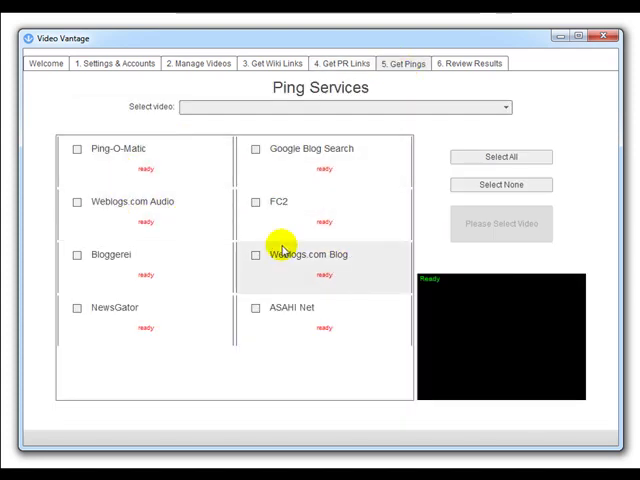
click(470, 63)
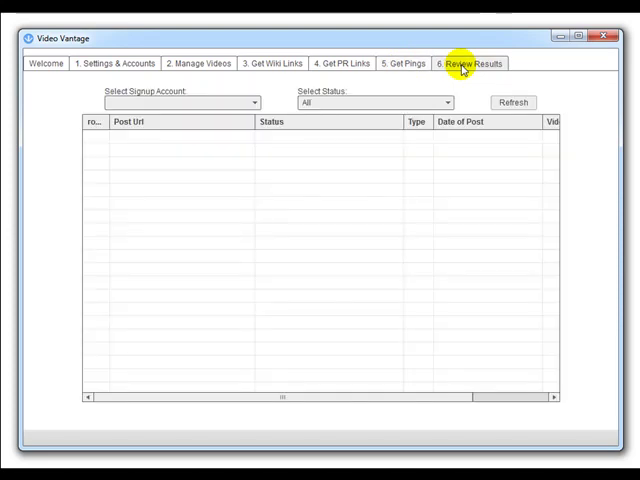
click(199, 63)
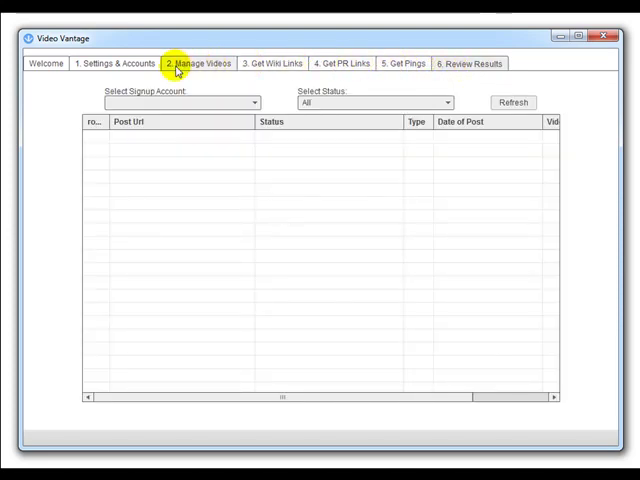
click(272, 63)
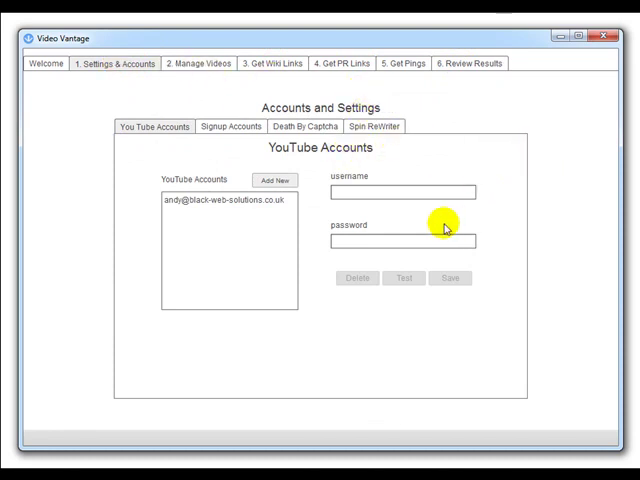
mouse_move(562, 113)
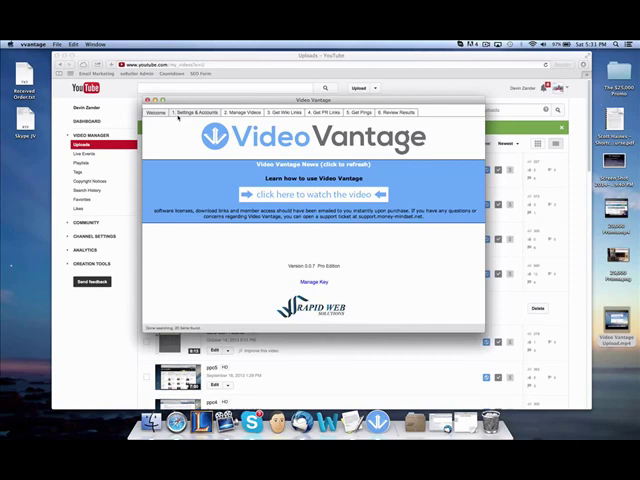
Step: Save the successfully tested YouTube account login in Settings & Accounts
click(191, 113)
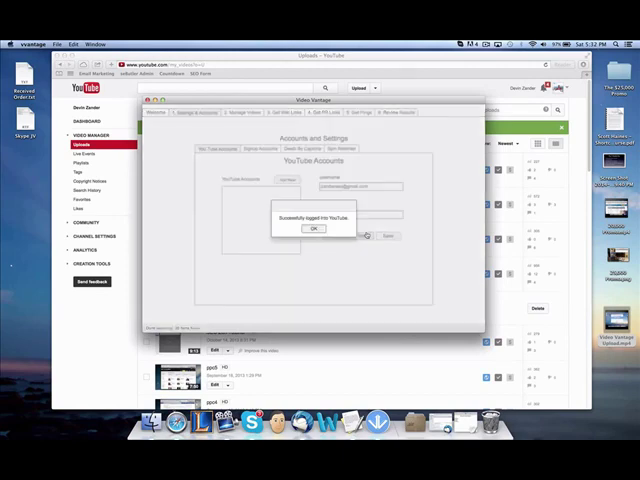
click(314, 228)
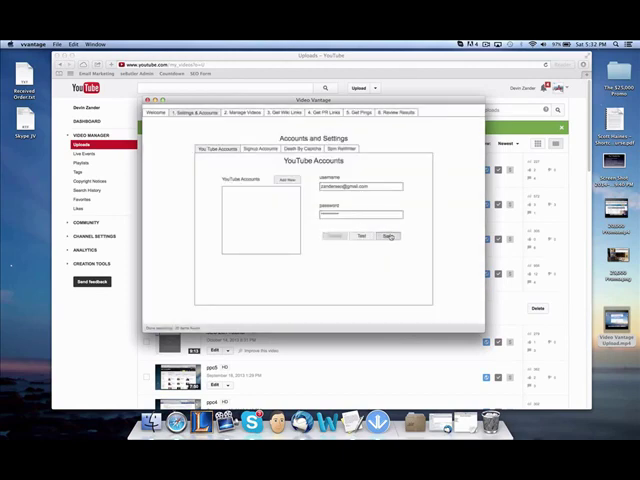
click(256, 148)
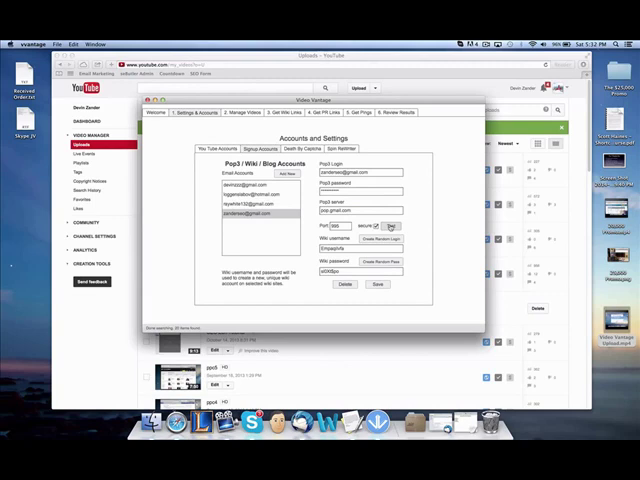
Step: Check the signup email account settings and Spin ReWriter login, then go to Manage Videos
click(389, 225)
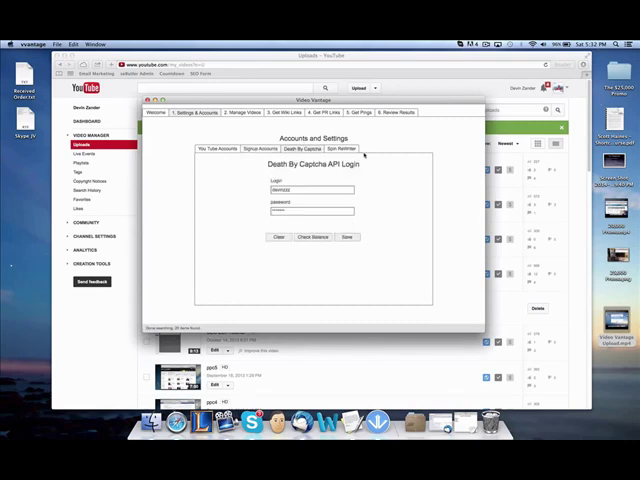
click(342, 149)
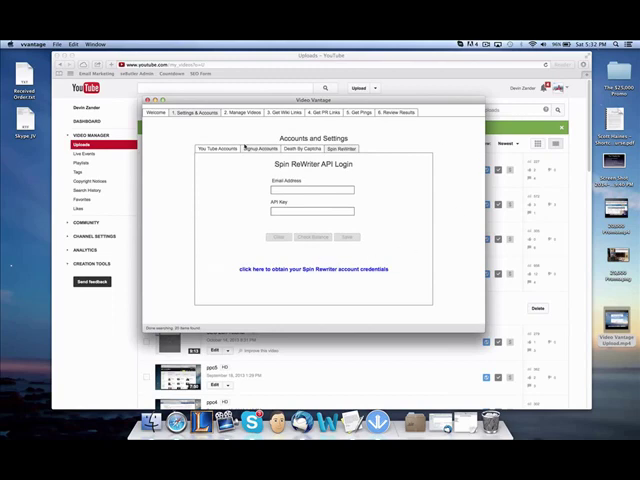
click(241, 113)
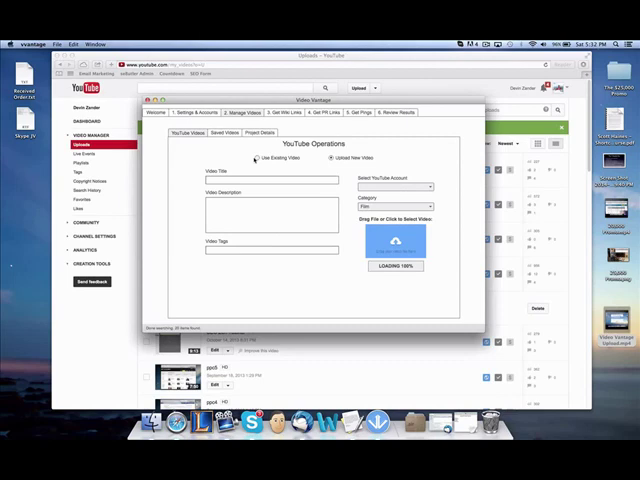
Step: Switch to Upload New Video and fill in the title, description, tags and account
click(258, 158)
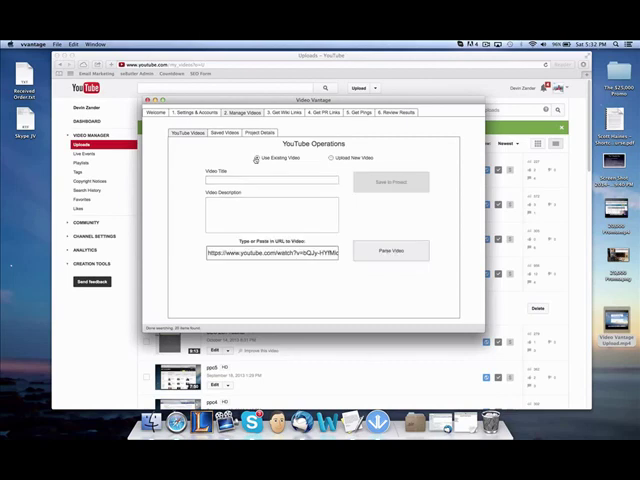
click(330, 158)
text(Isn't it though?!)
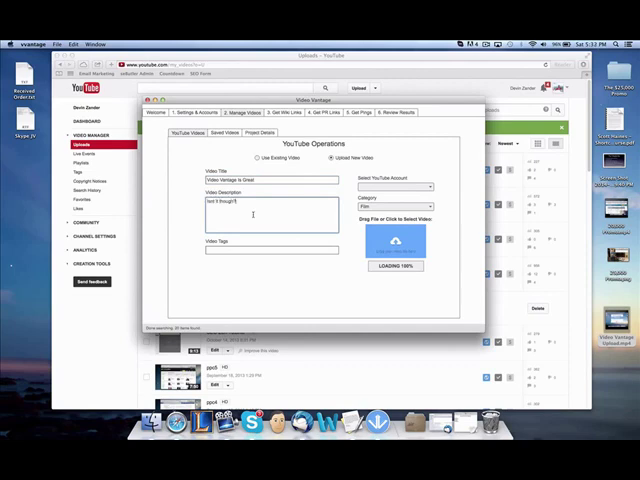
text(Video Vantage)
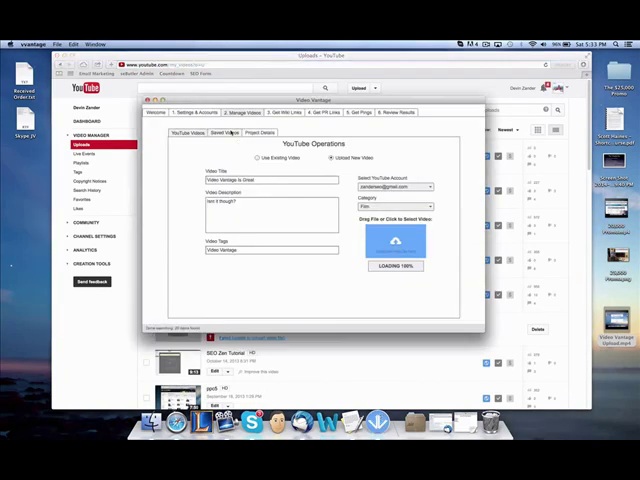
click(225, 132)
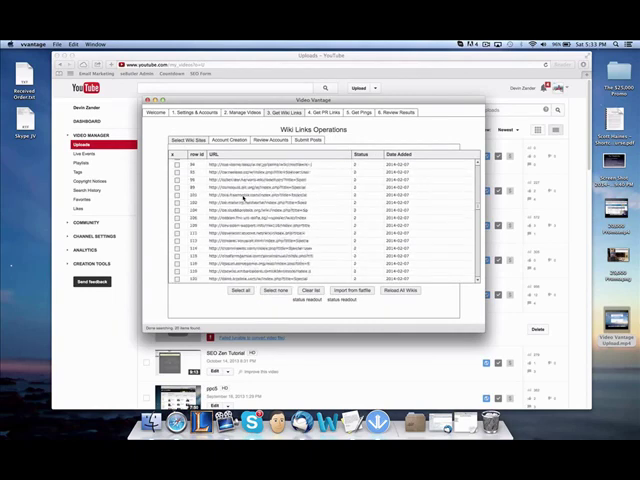
Step: Choose the signup email account used for wiki account creation
scroll(down, 3)
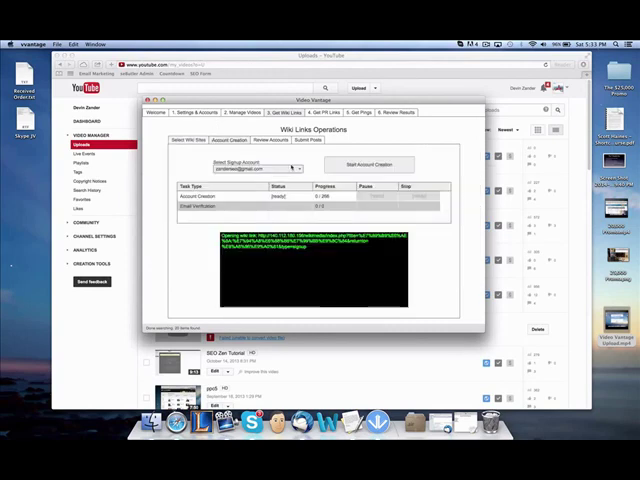
click(293, 167)
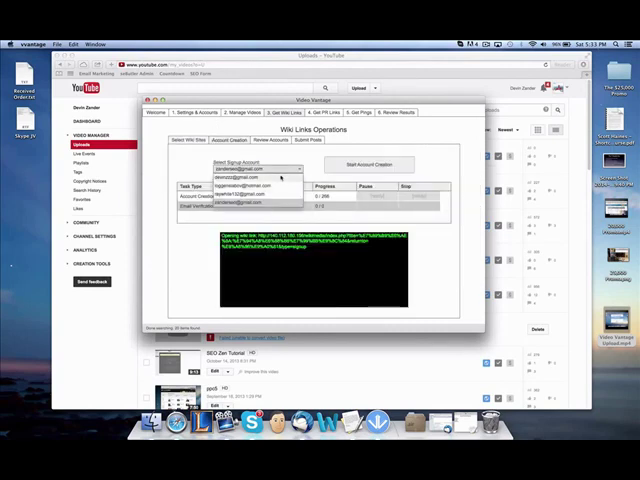
click(369, 164)
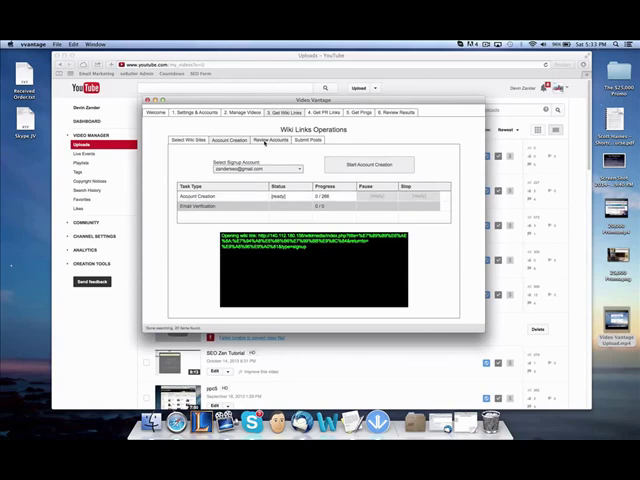
Step: Review the list of wiki sites with successful signups
click(271, 140)
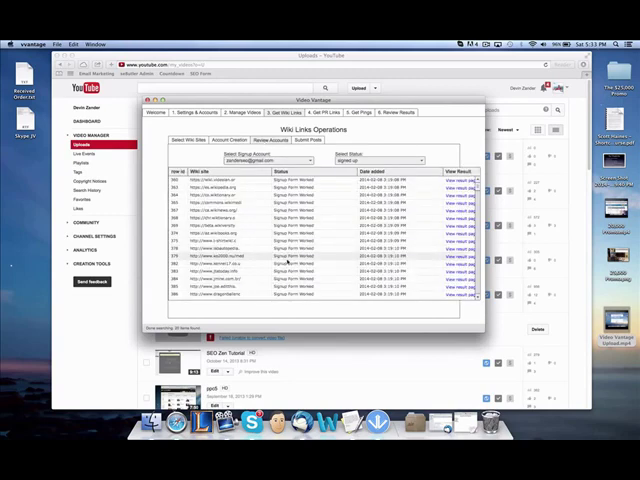
scroll(down, 3)
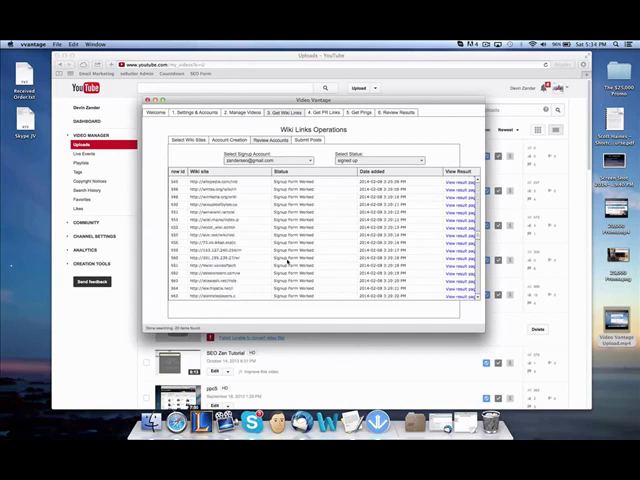
scroll(down, 3)
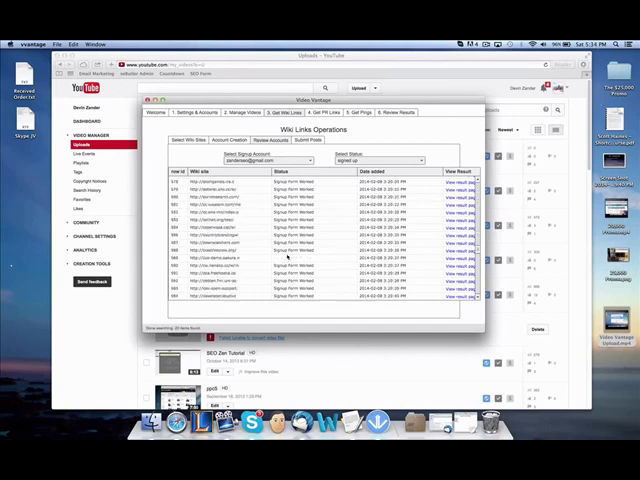
scroll(down, 3)
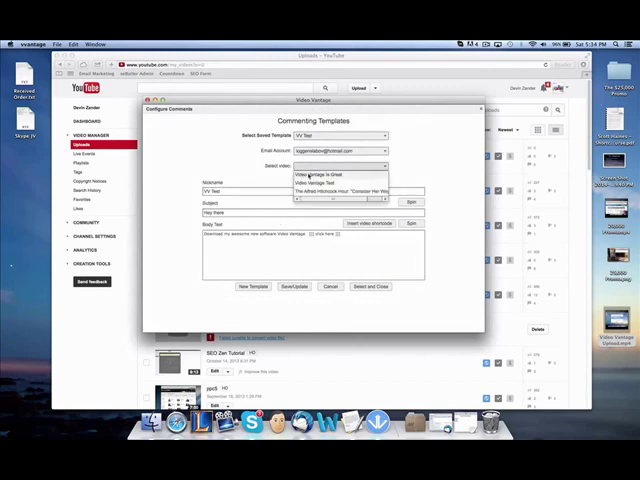
Step: Fill the Video Vantage Is Great comment template's nickname, subject 'Test' and body, then start posting
click(320, 174)
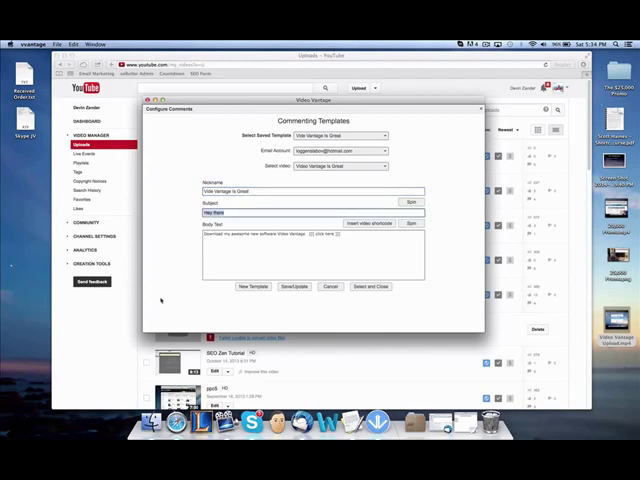
text(Video Vantage)
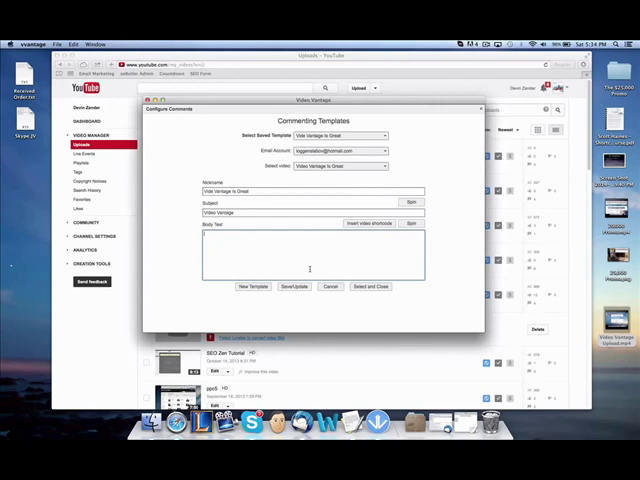
text(Test)
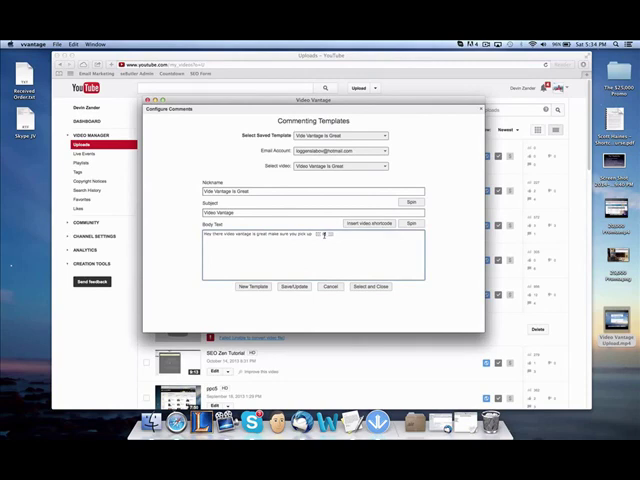
text(video vantage)
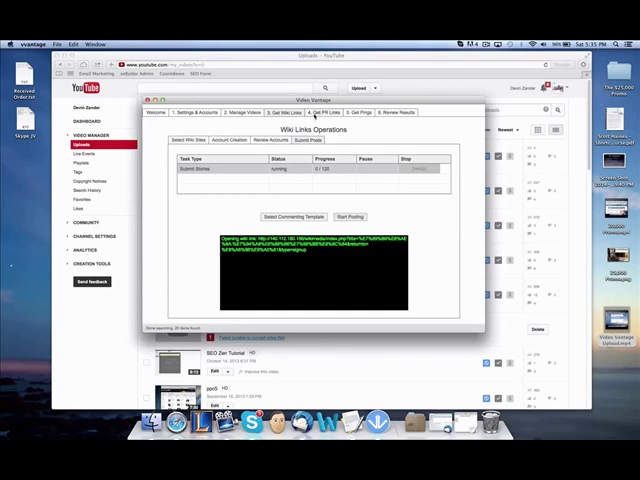
click(320, 112)
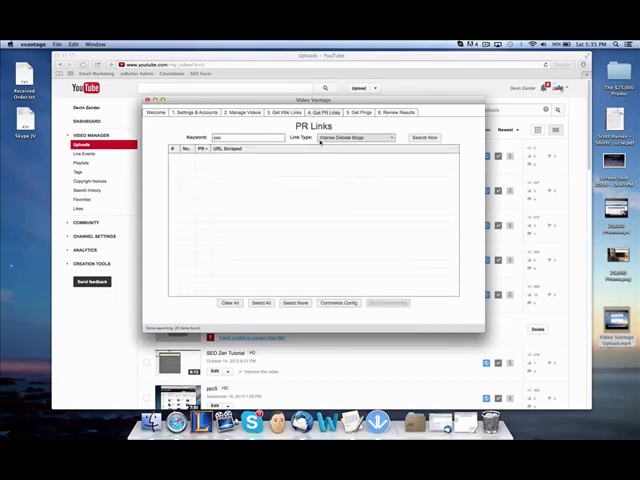
Step: Search for Intense Debate blogs with the keyword 'seo'
click(352, 137)
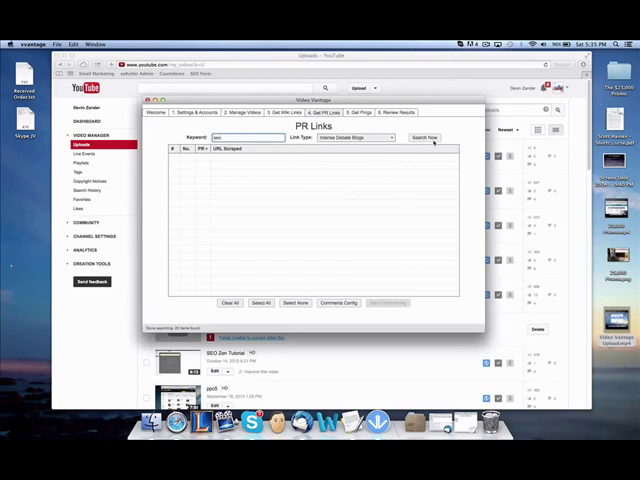
click(424, 137)
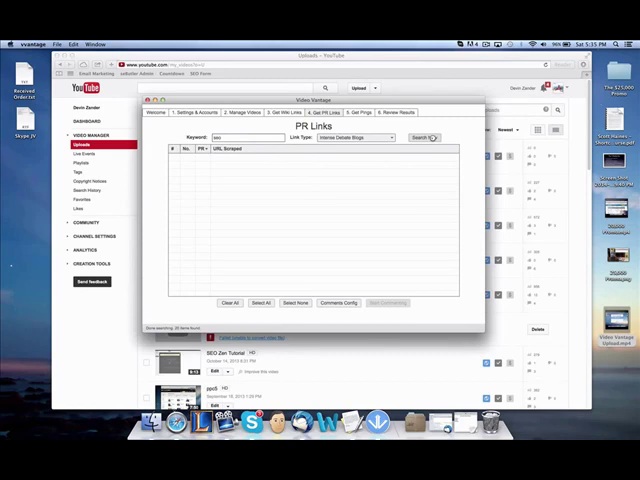
click(419, 137)
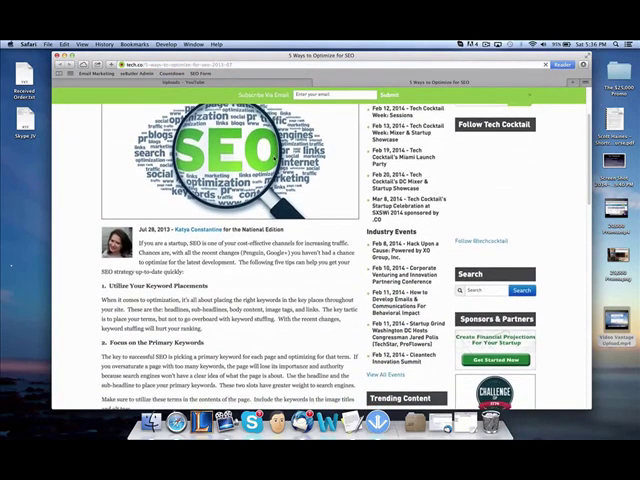
Step: Post a 'Video Vantage' comment on the SEO article with the YouTube video link as website
scroll(down, 3)
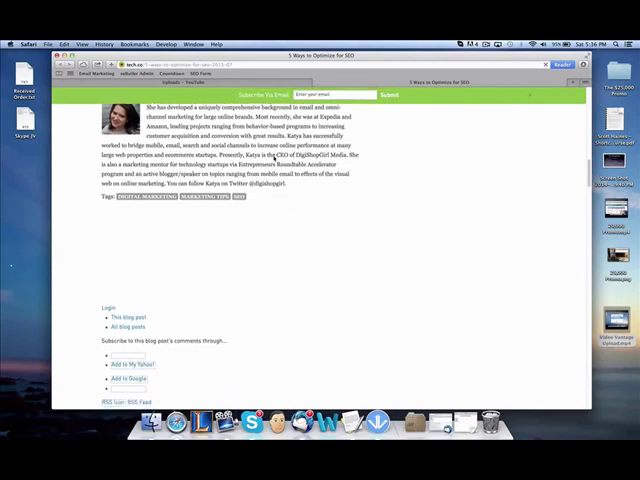
scroll(down, 3)
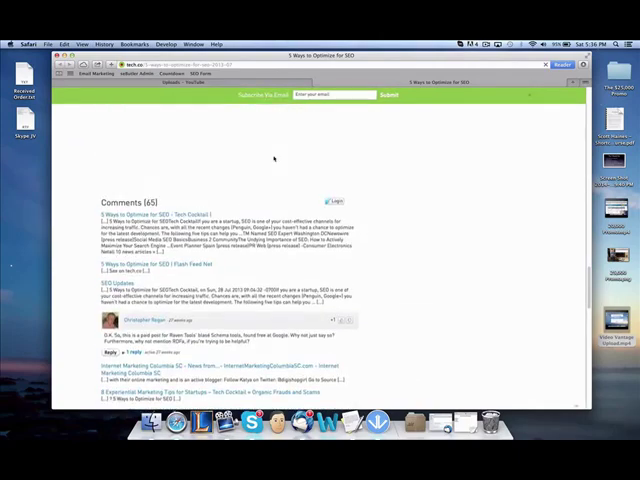
scroll(down, 3)
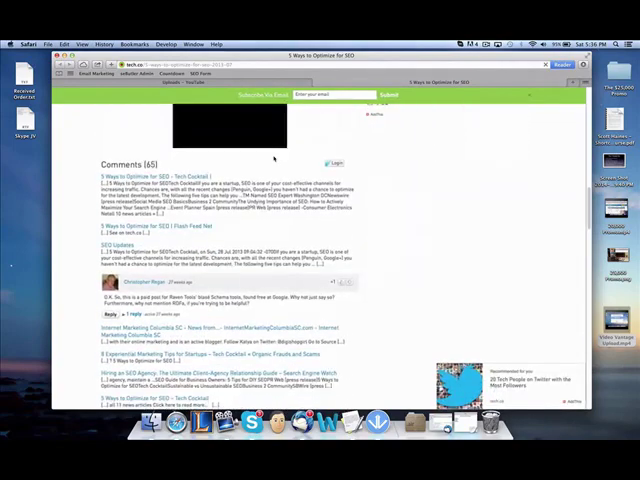
scroll(down, 3)
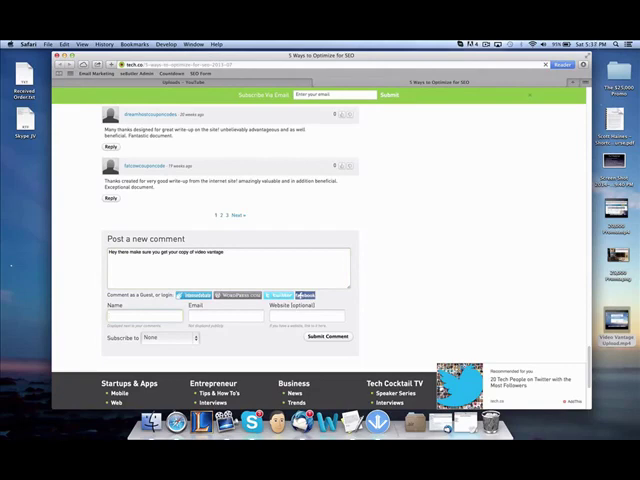
text(Video Vantage)
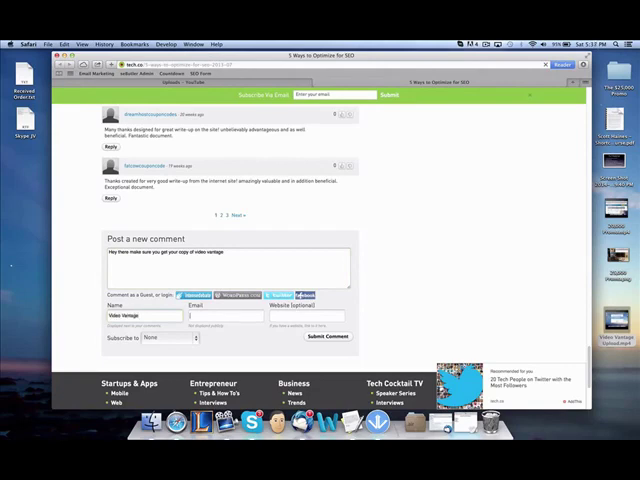
text(sand)
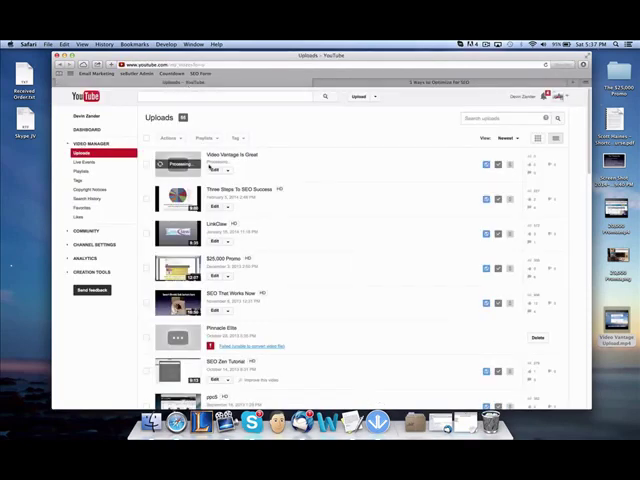
click(242, 154)
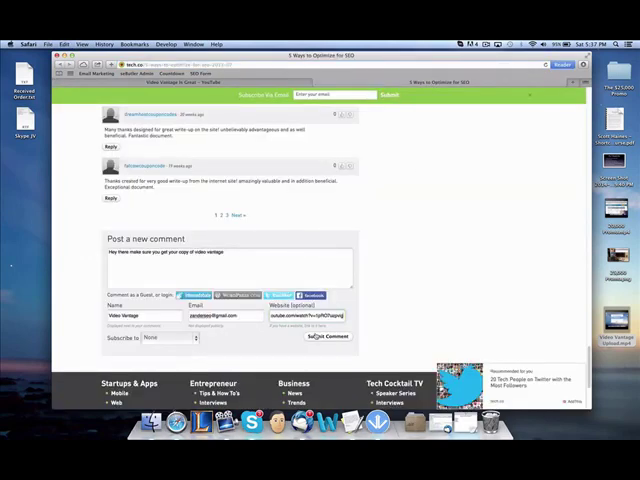
click(327, 337)
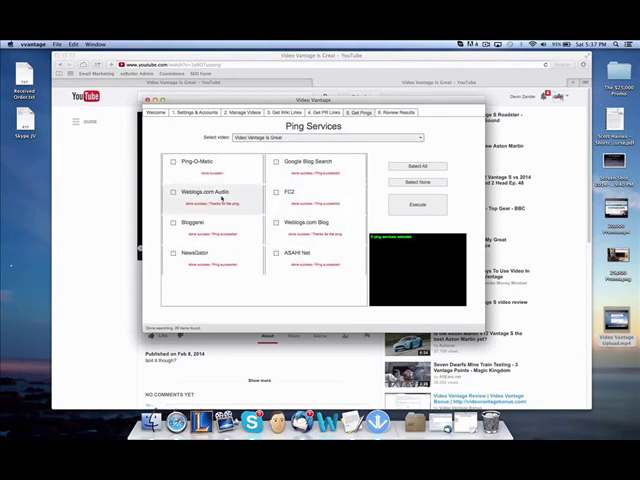
Step: Select all ping services and execute the pings for the video
click(417, 205)
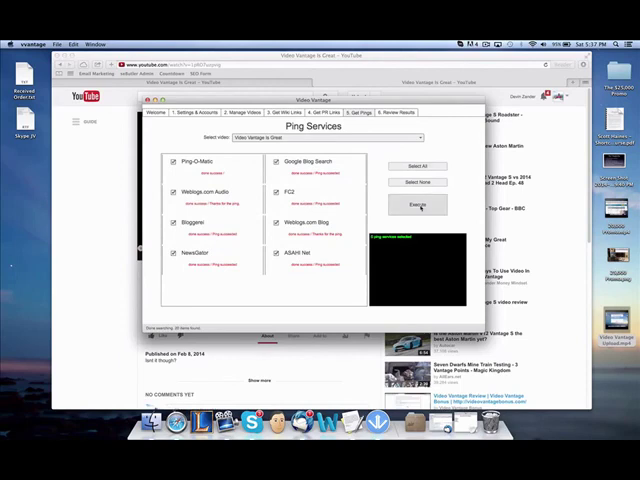
click(418, 205)
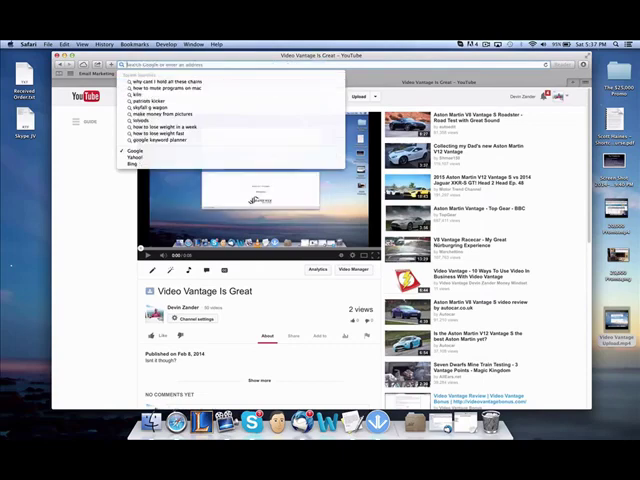
Step: Search Google for 'how to lose weight', browse the results, and start a new query
text(how to lose weight)
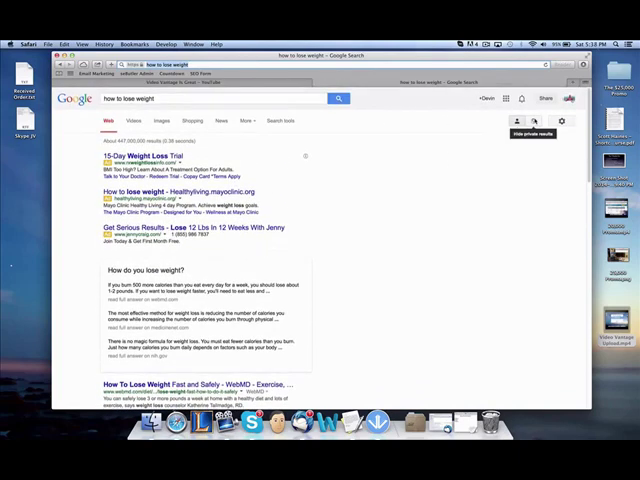
scroll(down, 3)
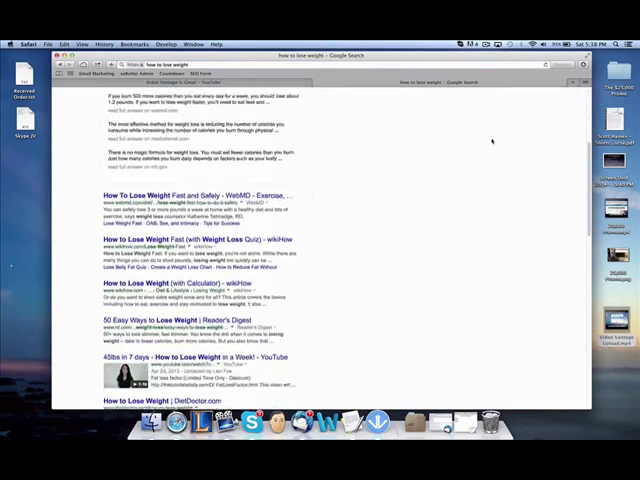
scroll(down, 3)
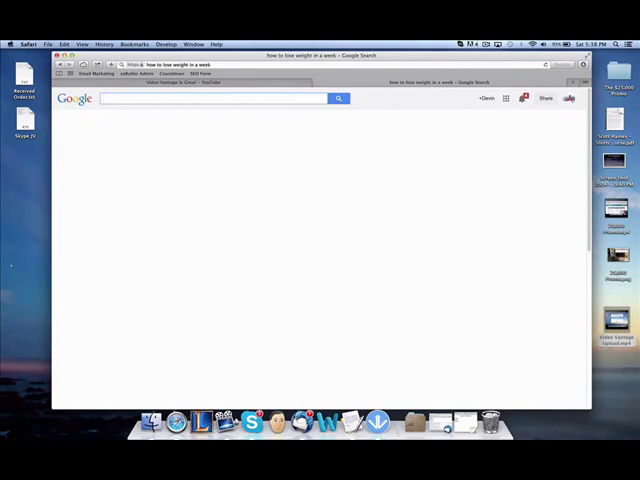
click(210, 98)
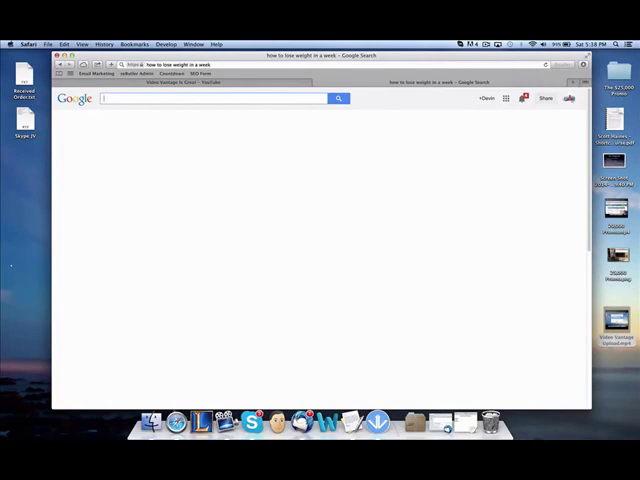